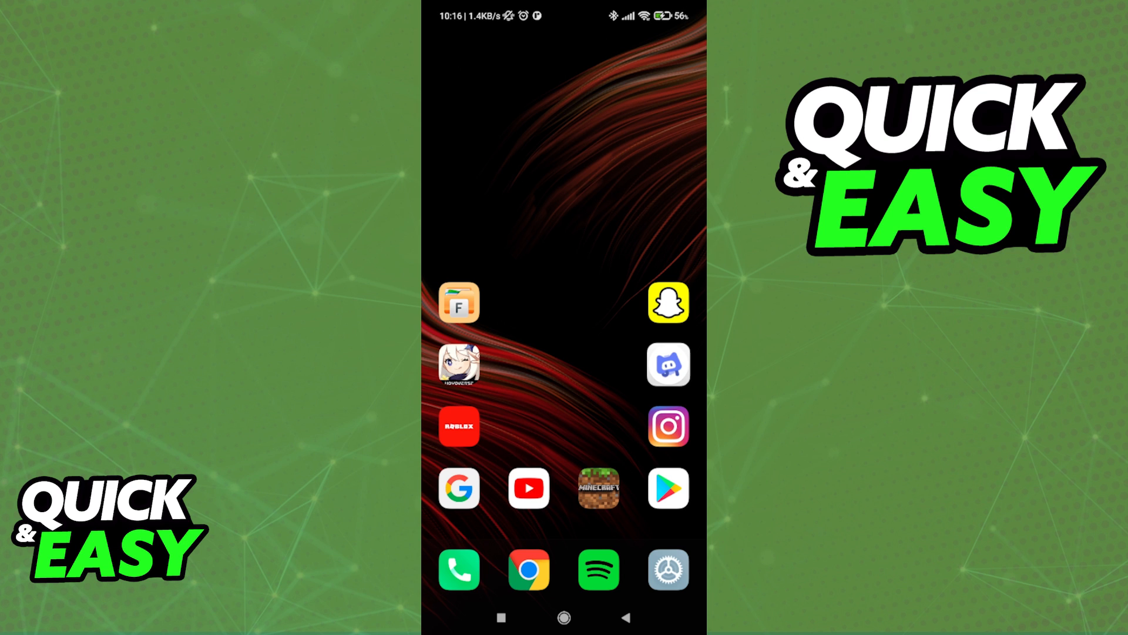
Step: Launch Settings from the home screen gear icon and browse down the main settings list
click(667, 569)
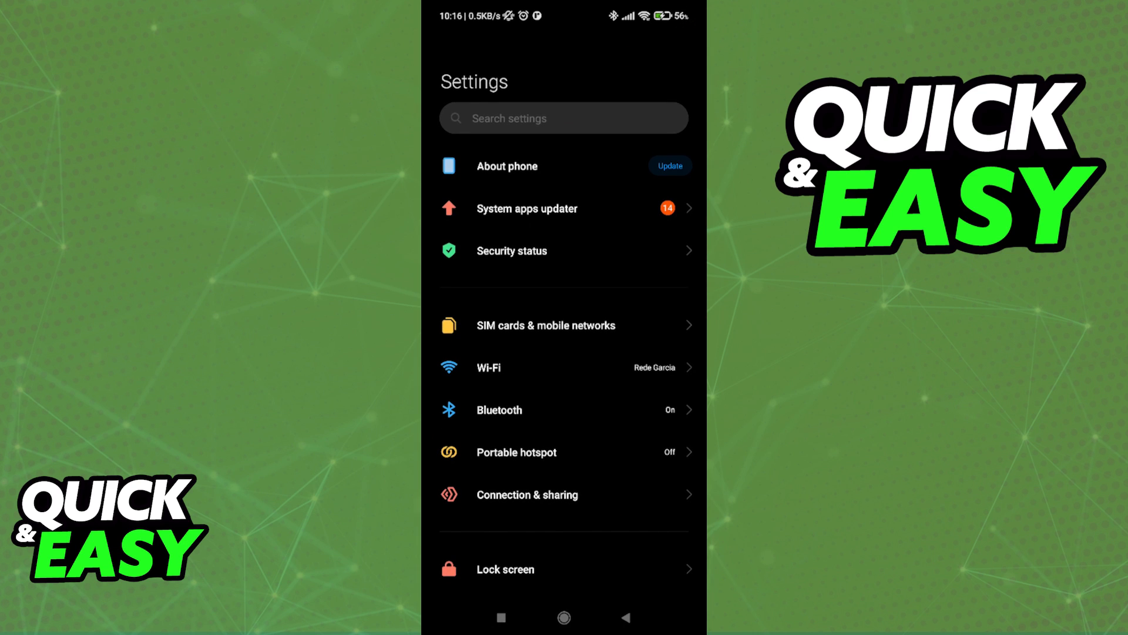
scroll(down, 3)
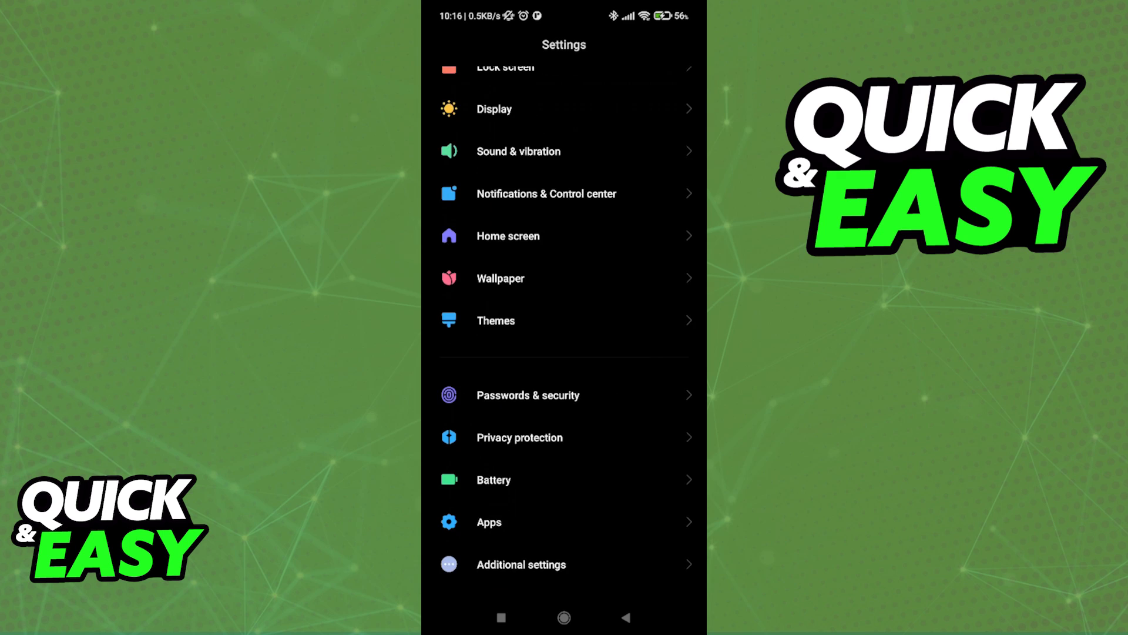
scroll(down, 3)
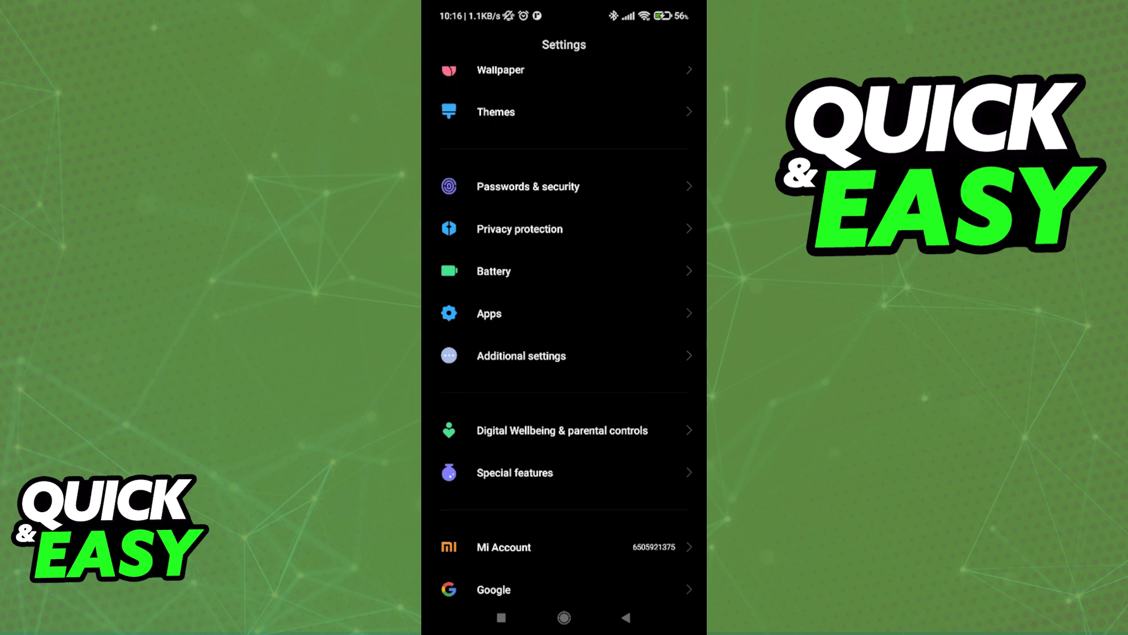
scroll(down, 3)
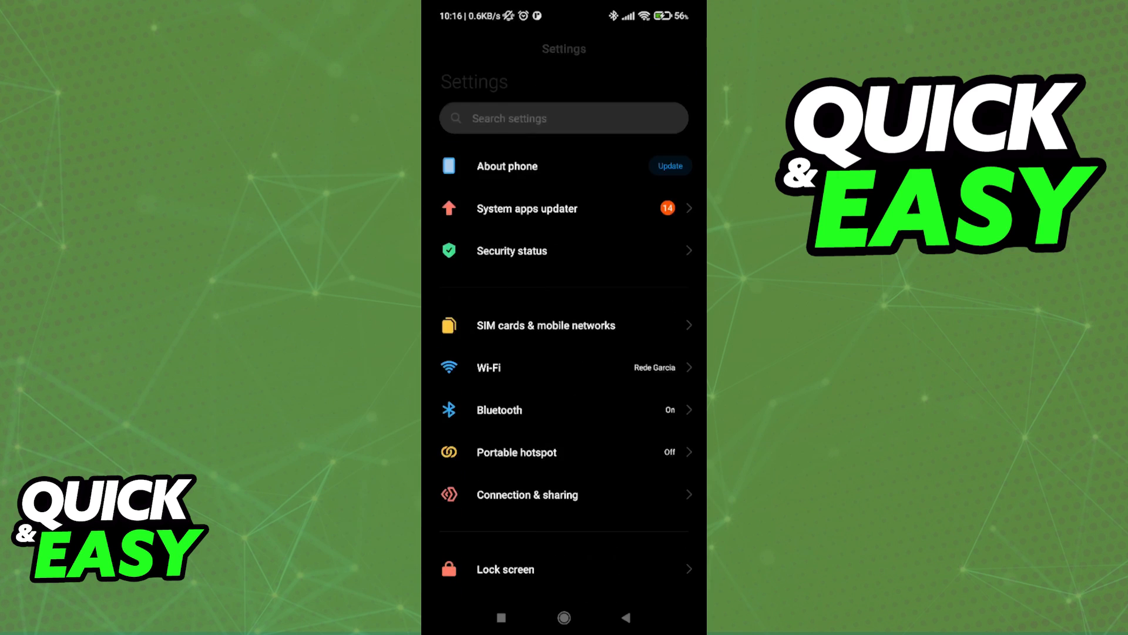
Step: Search settings for 'apps' and go to the Apps settings page from the results
text(apps)
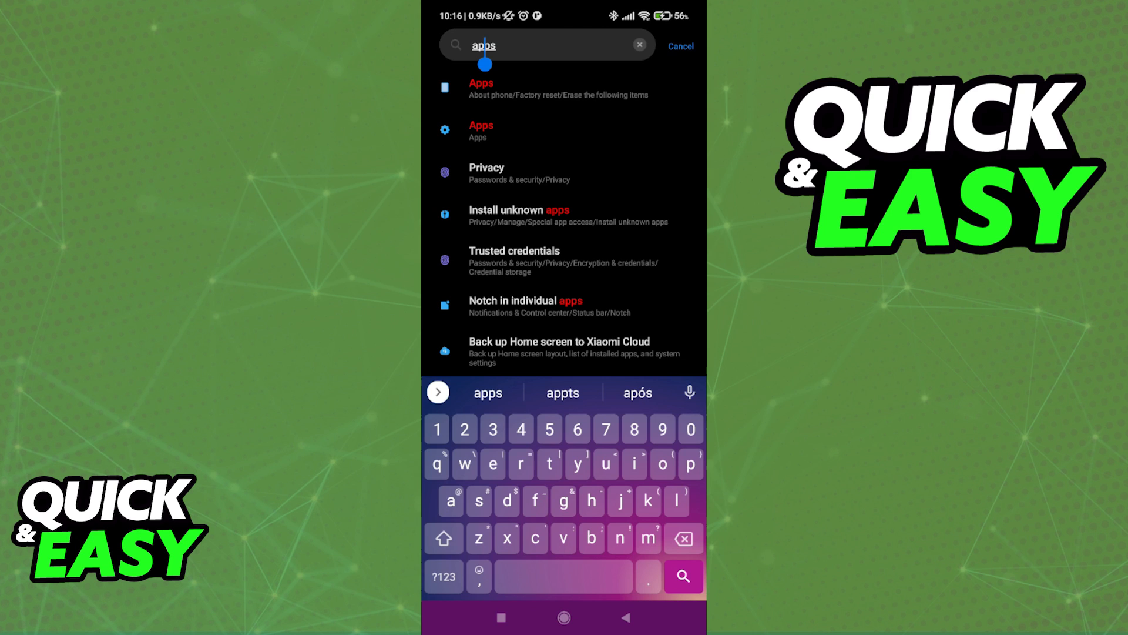
click(480, 131)
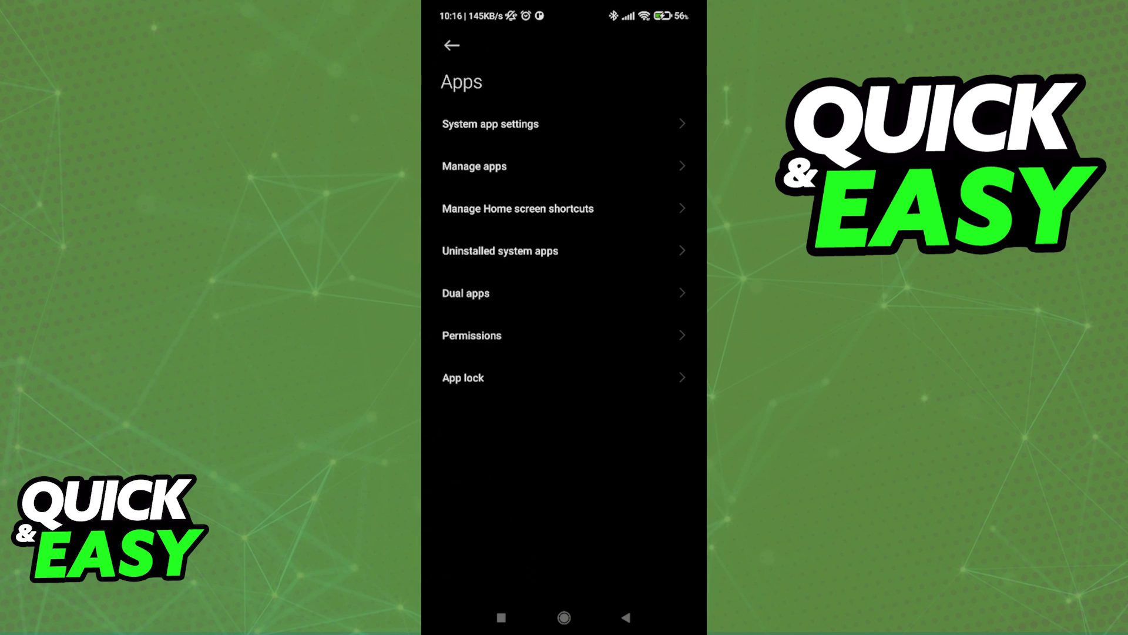
Step: In Manage apps, search 'roblox' to reach Roblox's App info page
click(474, 166)
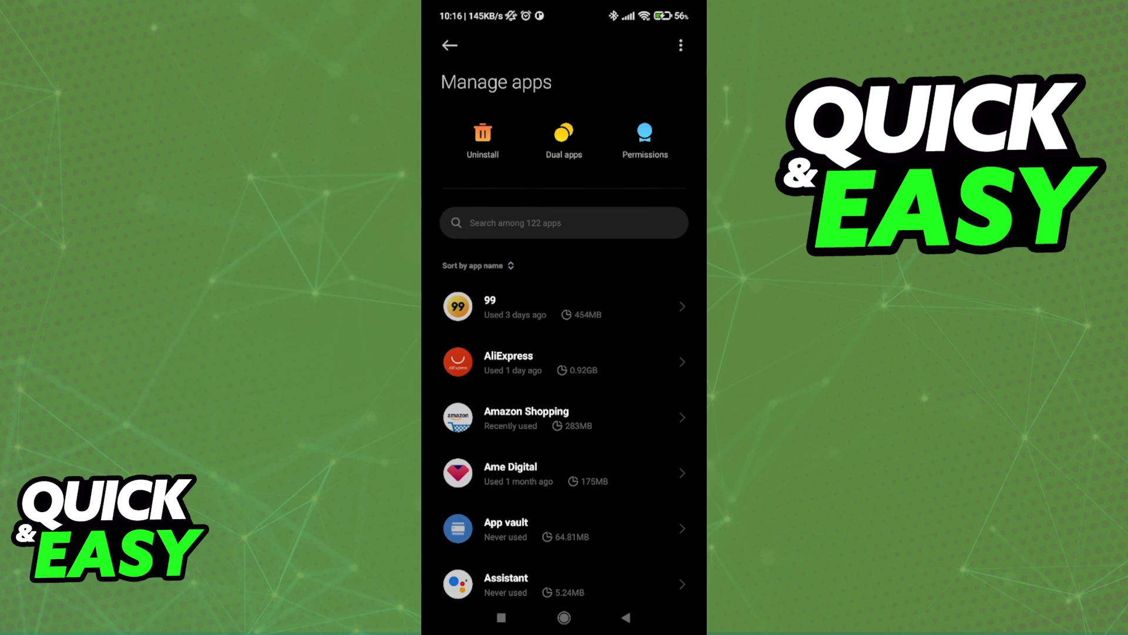
text(roblox)
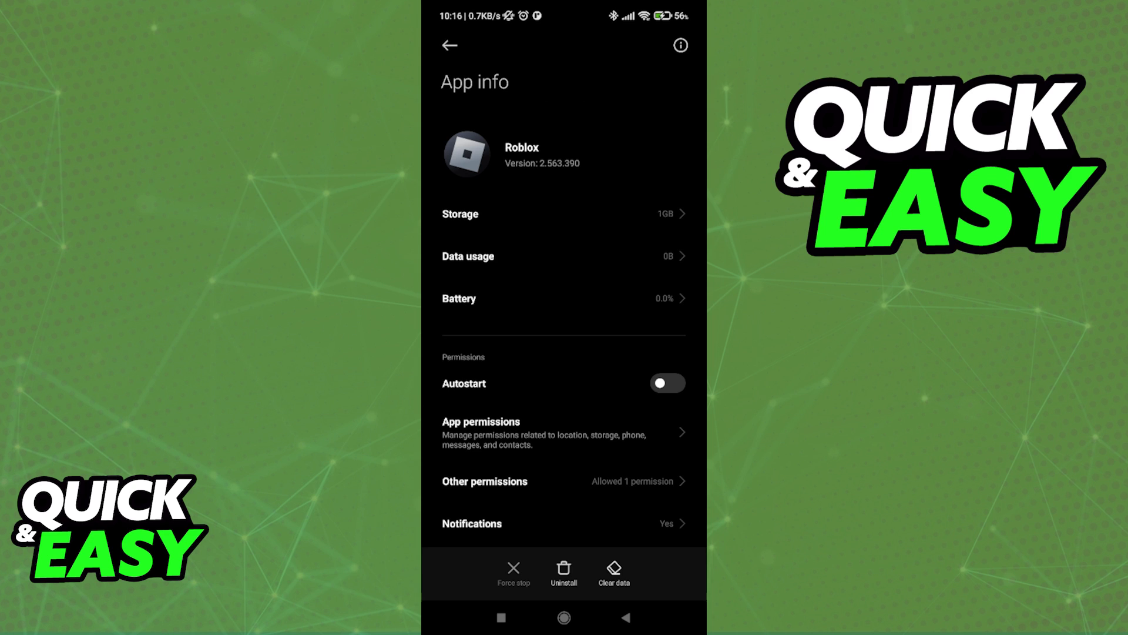
Step: Show Roblox's storage breakdown: 1GB total with 650MB of cache
click(563, 214)
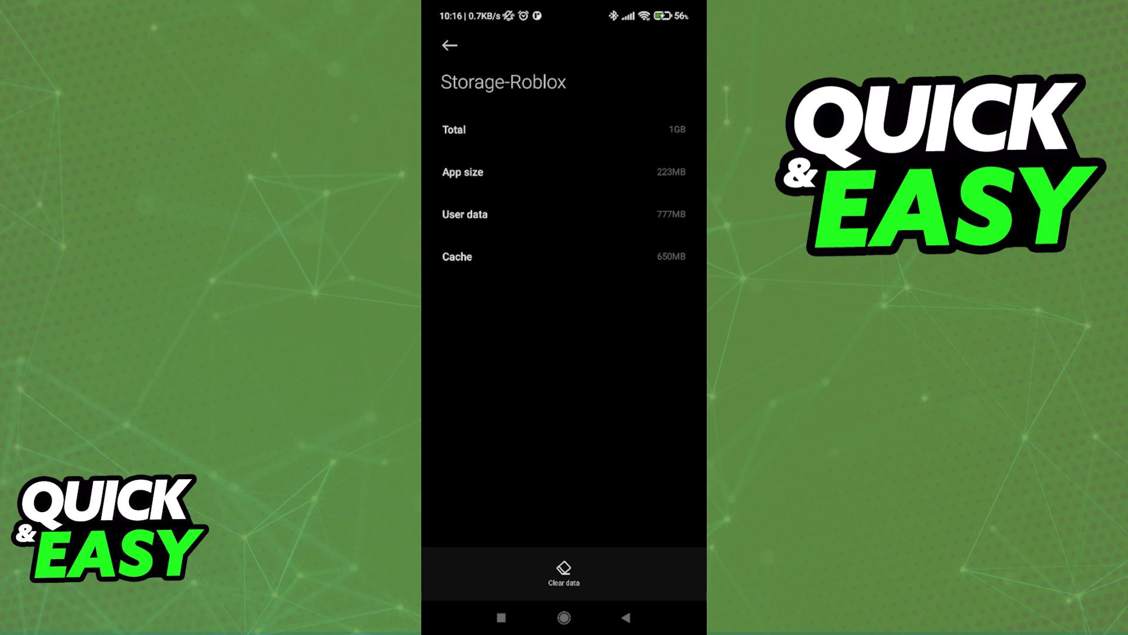
Step: Via Clear data, choose Clear cache and confirm, leaving cache at 0B and total at 350MB
click(563, 572)
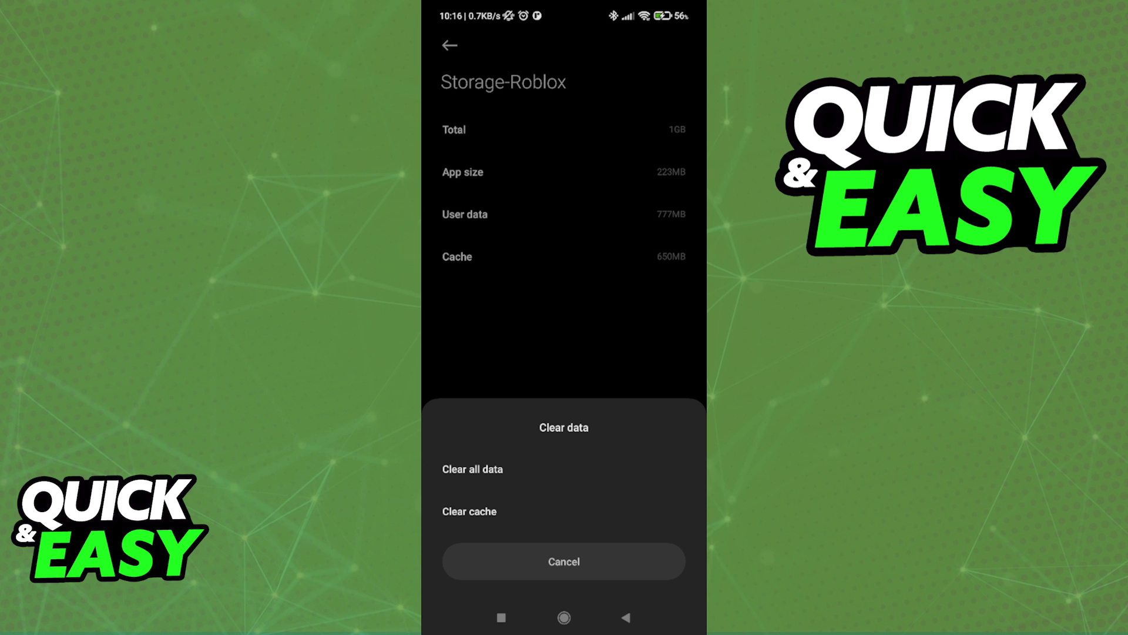
click(563, 560)
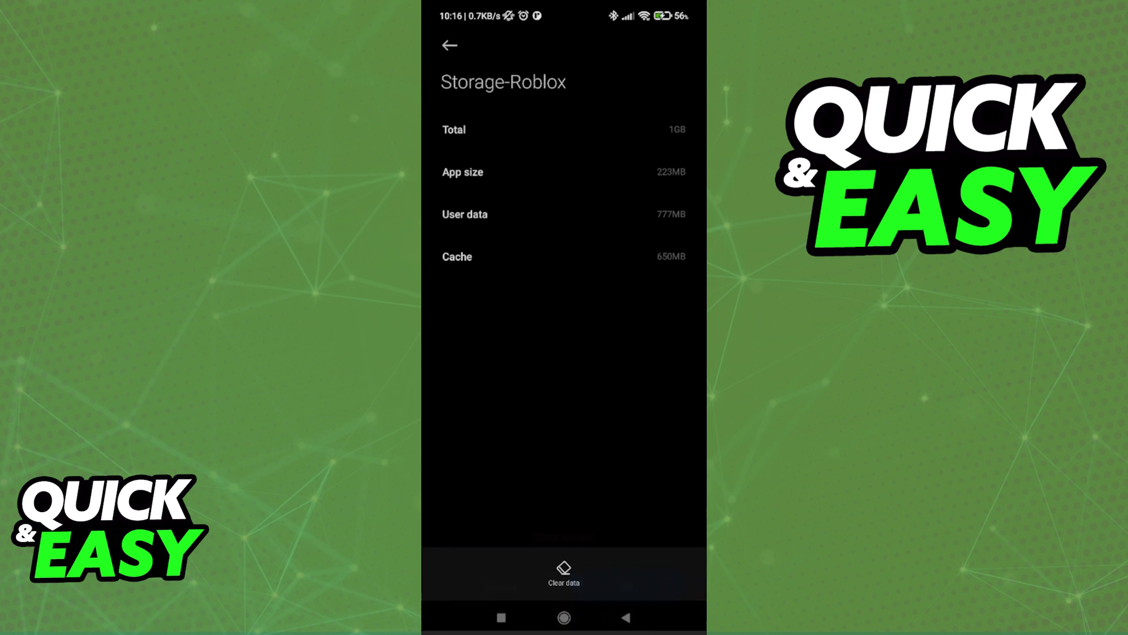
click(563, 573)
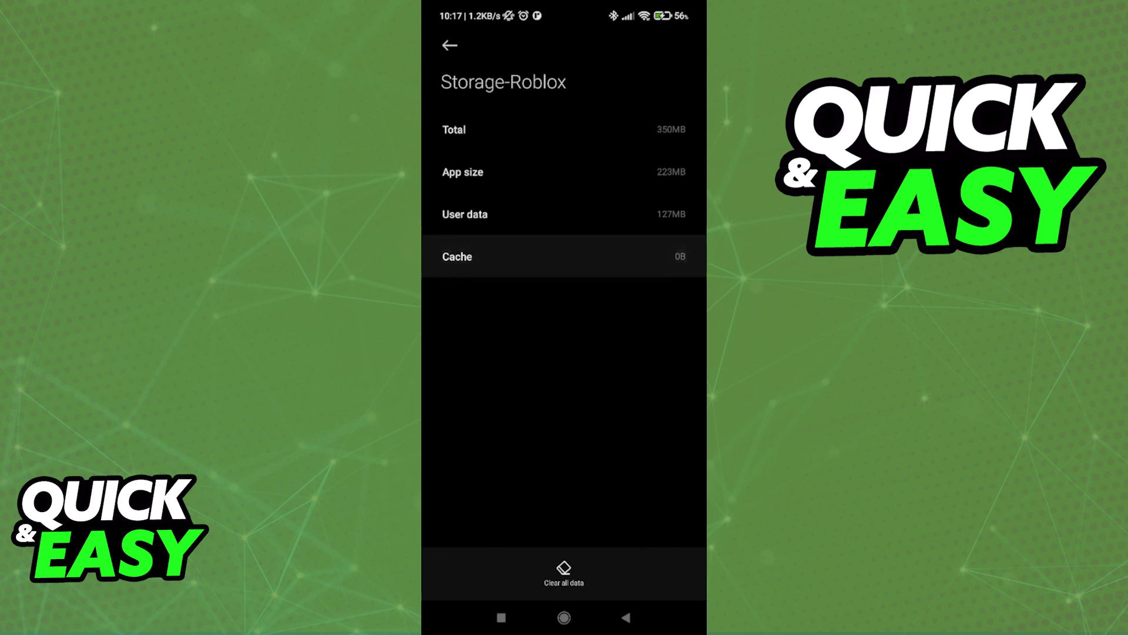
Step: Go back to Roblox's App info page, where storage now reads 350MB
click(448, 44)
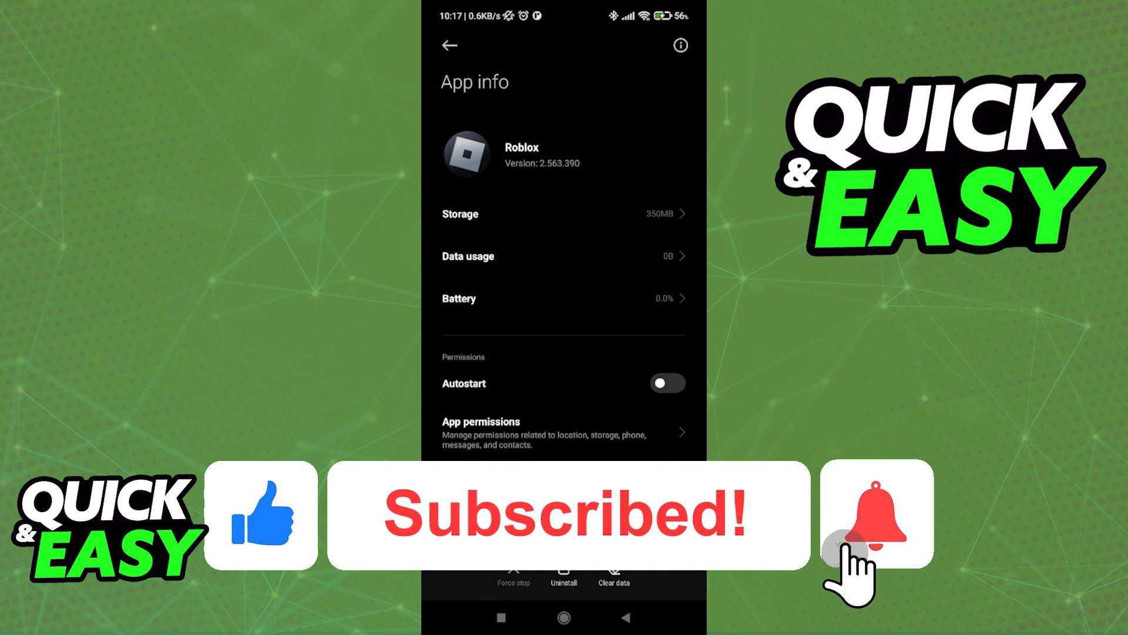
click(874, 513)
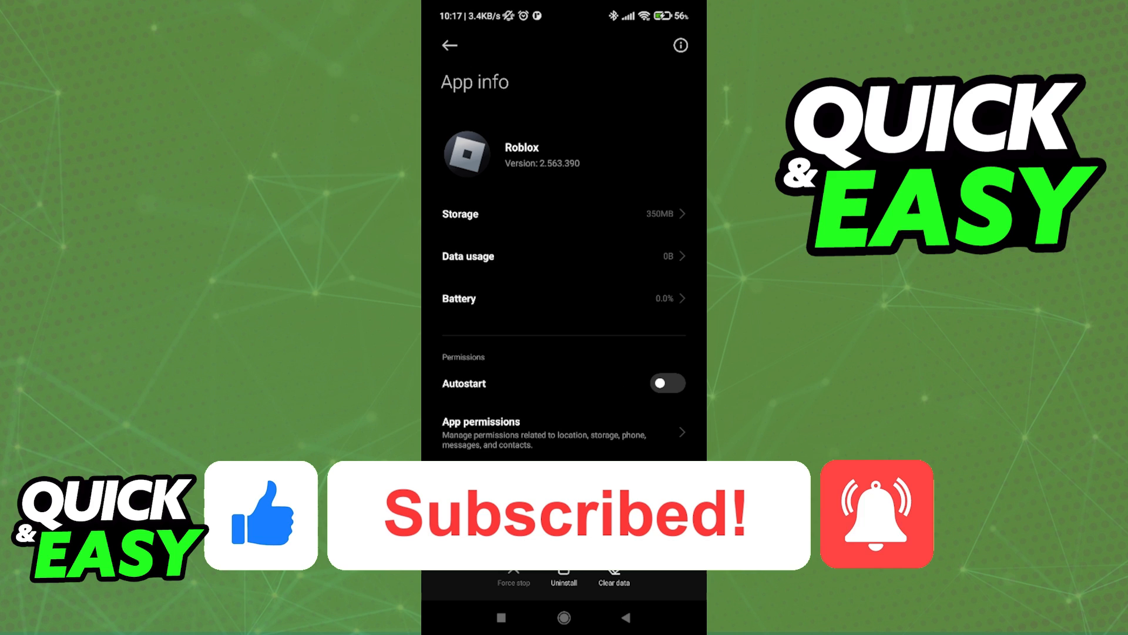